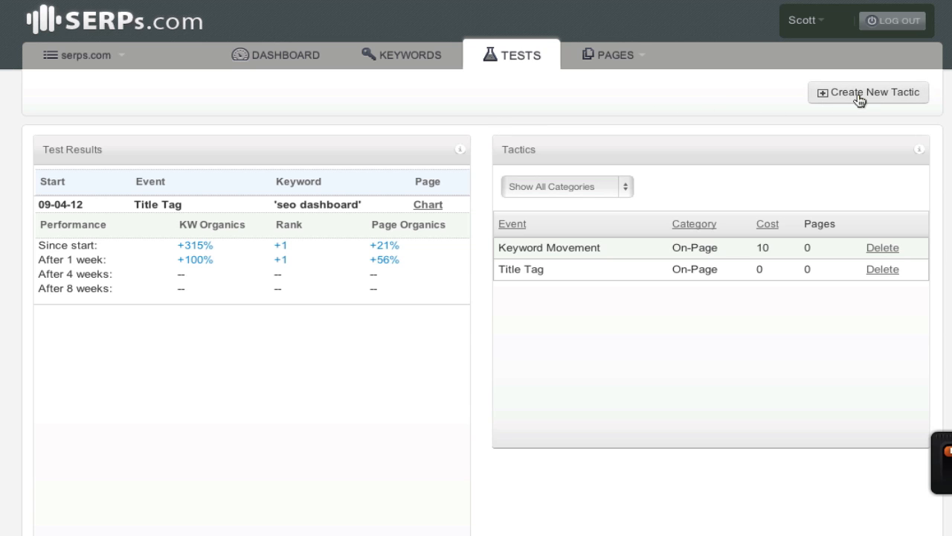
Start creating a new tactic from the Tests page
click(868, 92)
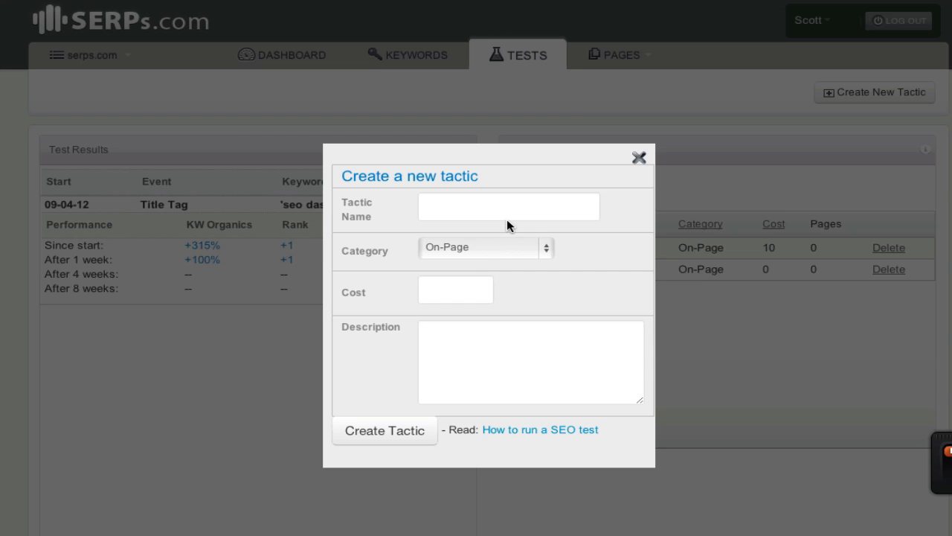
Name the tactic 'Changed Title Tag' and give it a cost of 0
click(509, 206)
text(Title)
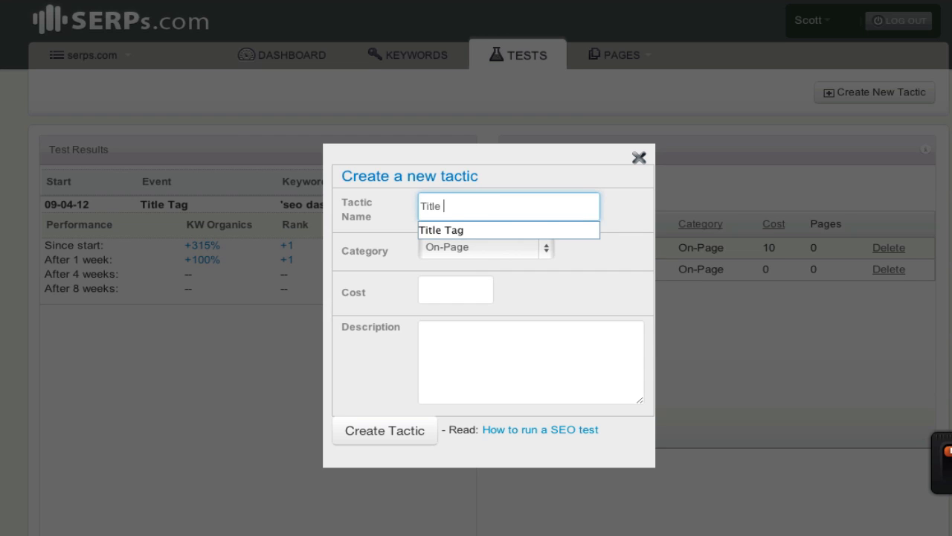
text(C)
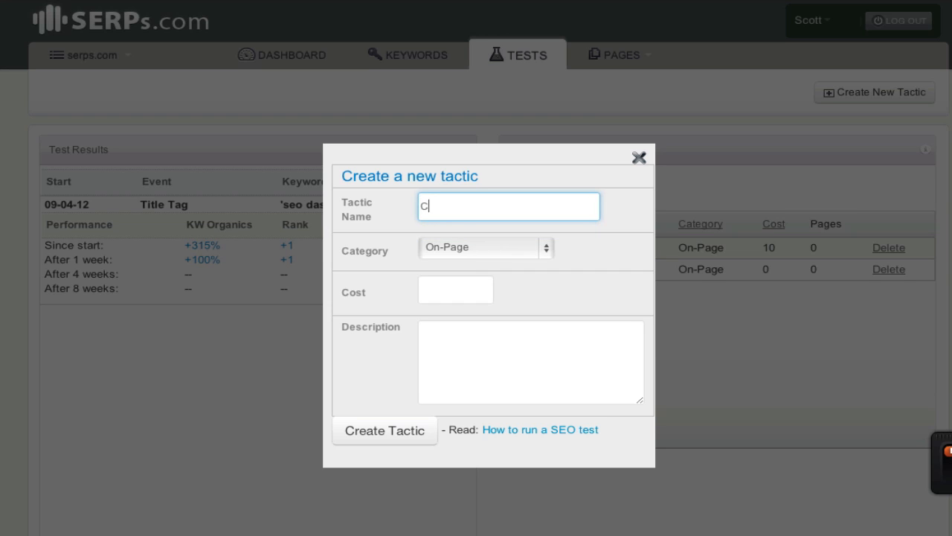
text(Changed Title)
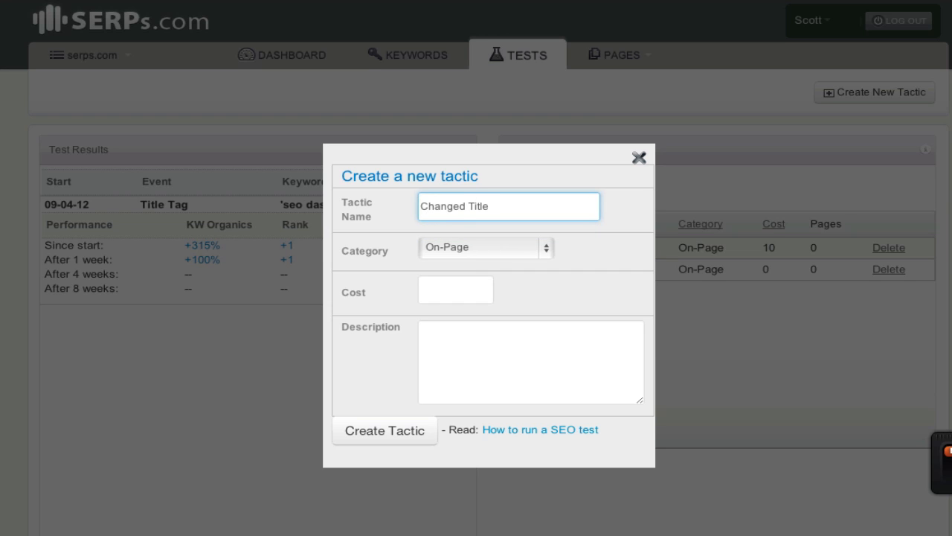
text(Tag)
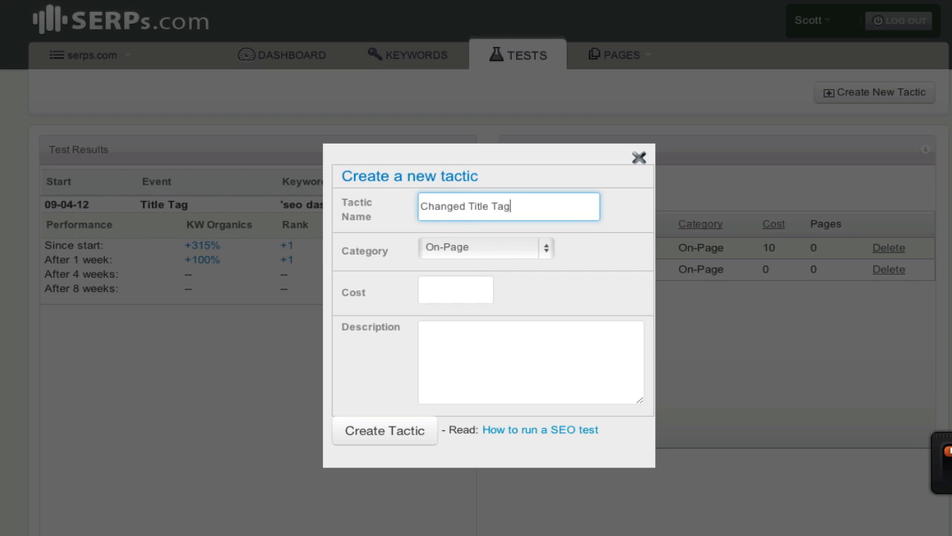
click(487, 247)
text(0)
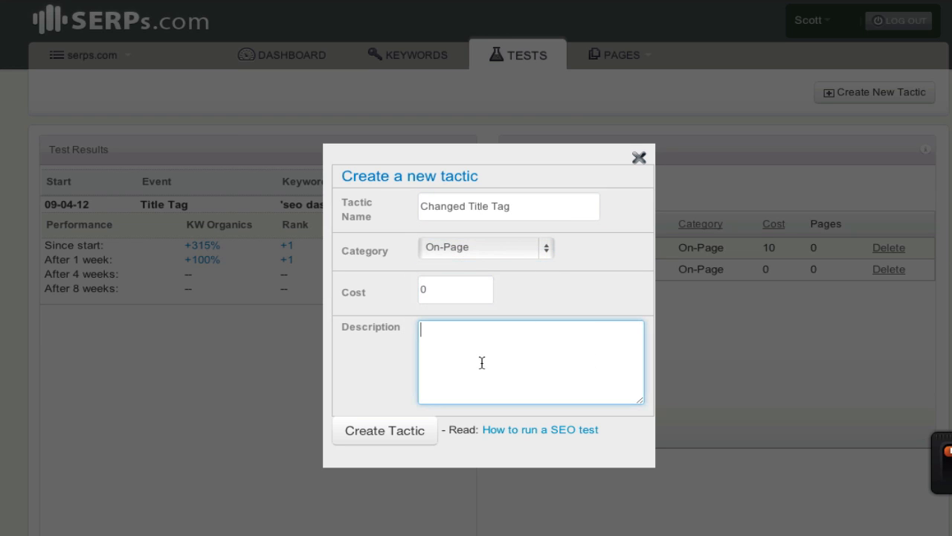
Save 'Changed Title Tag' as an On-Page tactic with cost 0, then list the tracked pages
click(384, 432)
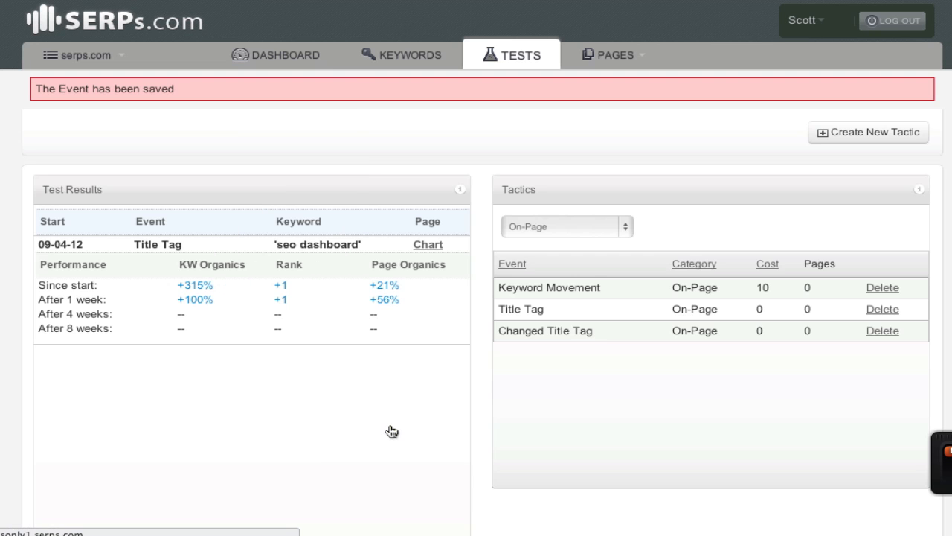
mouse_move(560, 309)
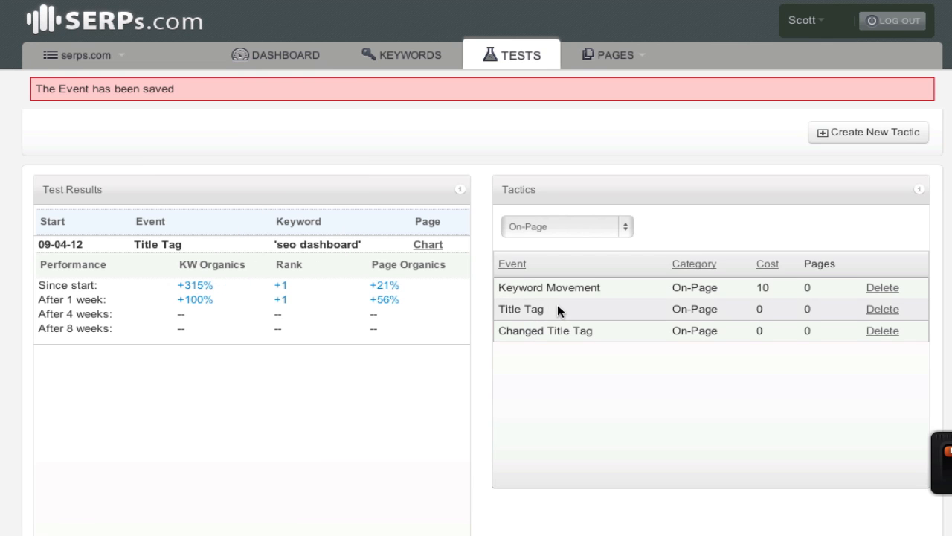
mouse_move(543, 340)
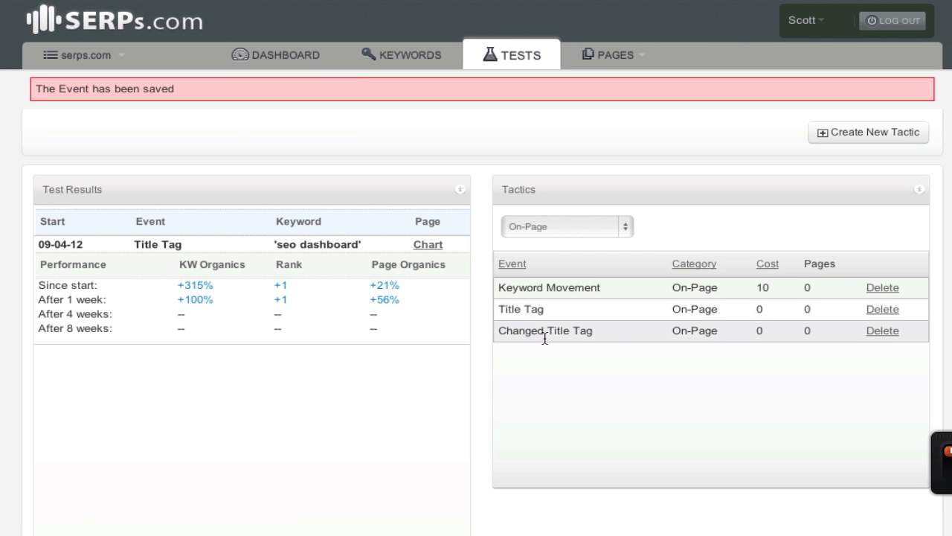
mouse_move(708, 336)
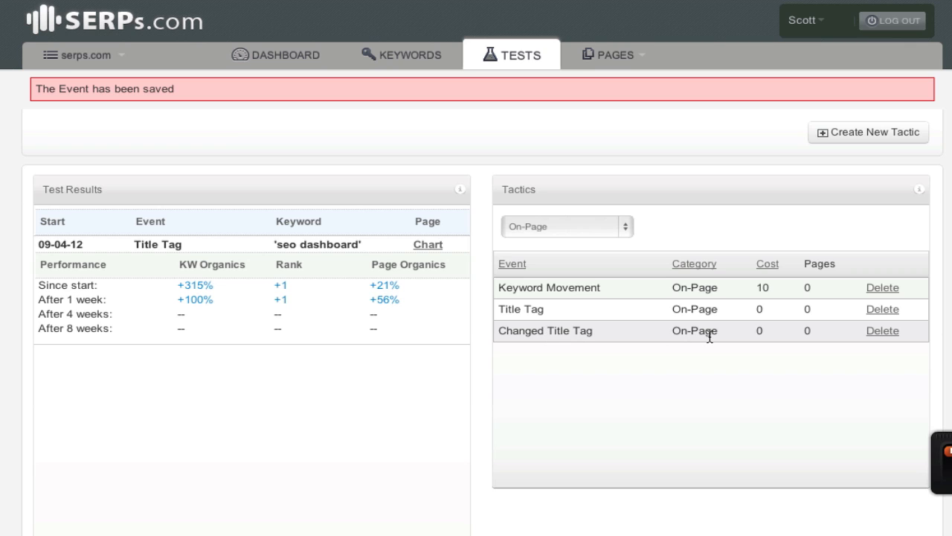
mouse_move(750, 226)
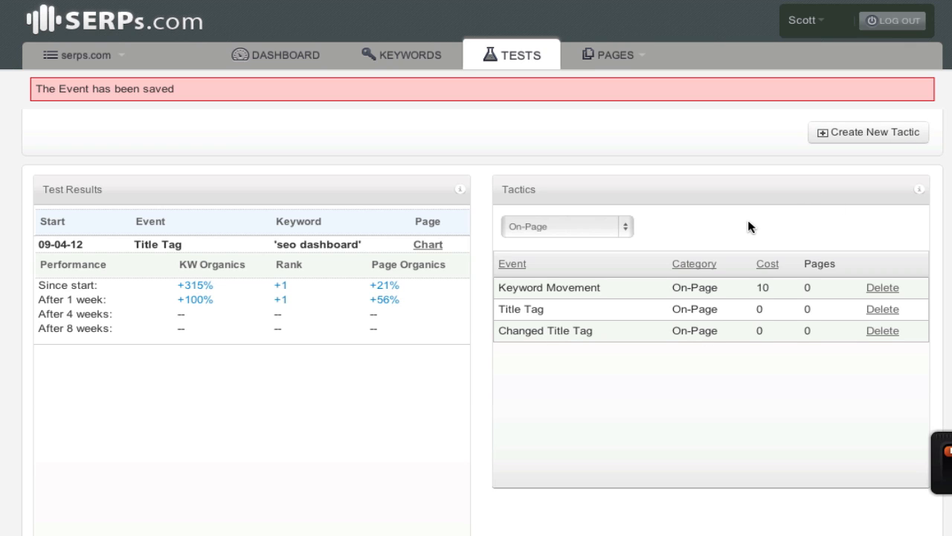
click(81, 53)
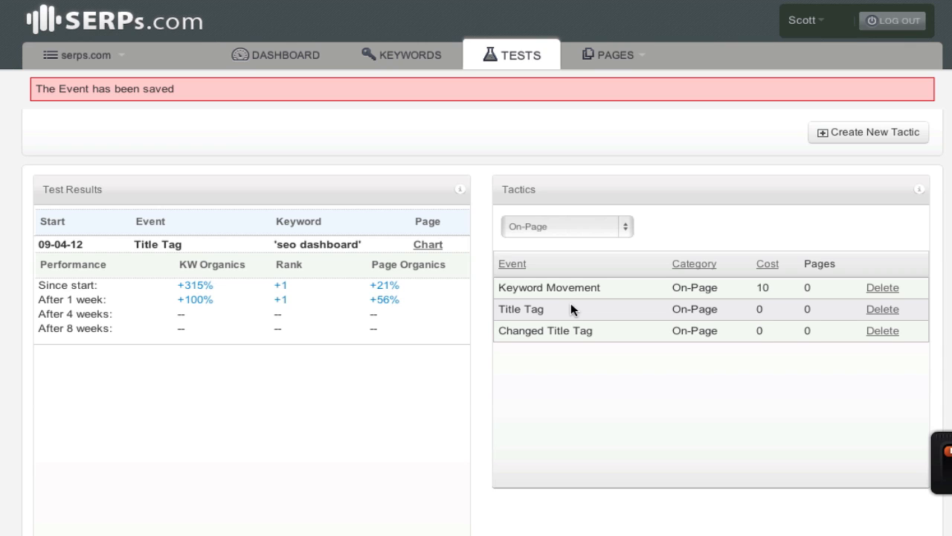
click(611, 53)
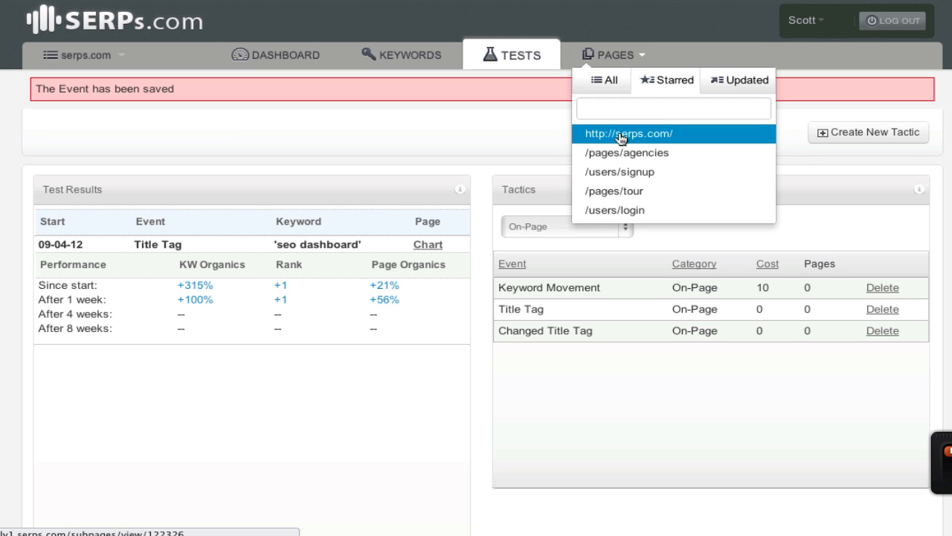
click(628, 134)
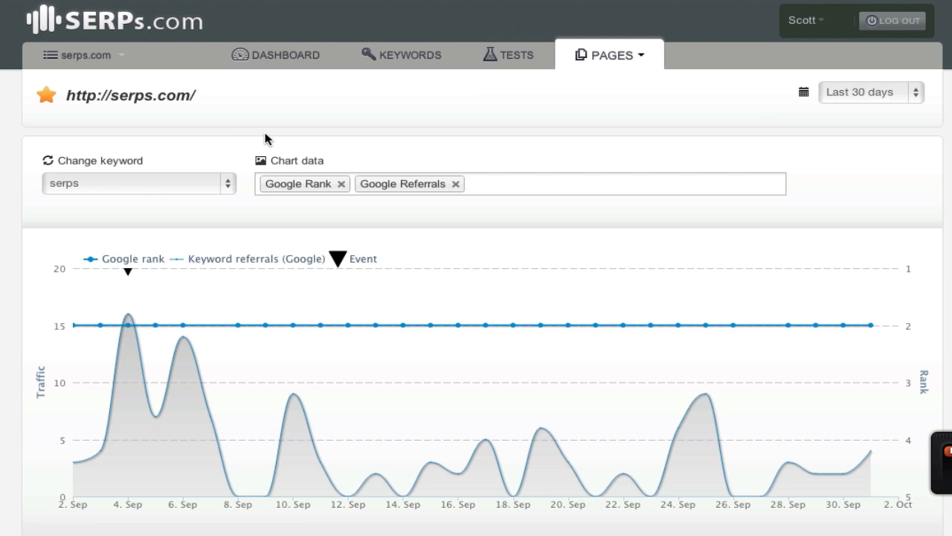
mouse_move(860, 105)
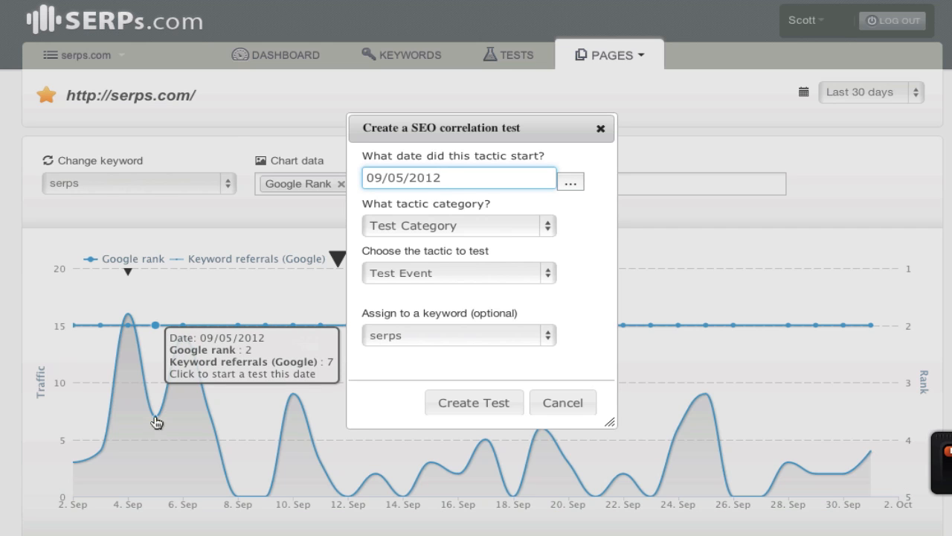
mouse_move(480, 235)
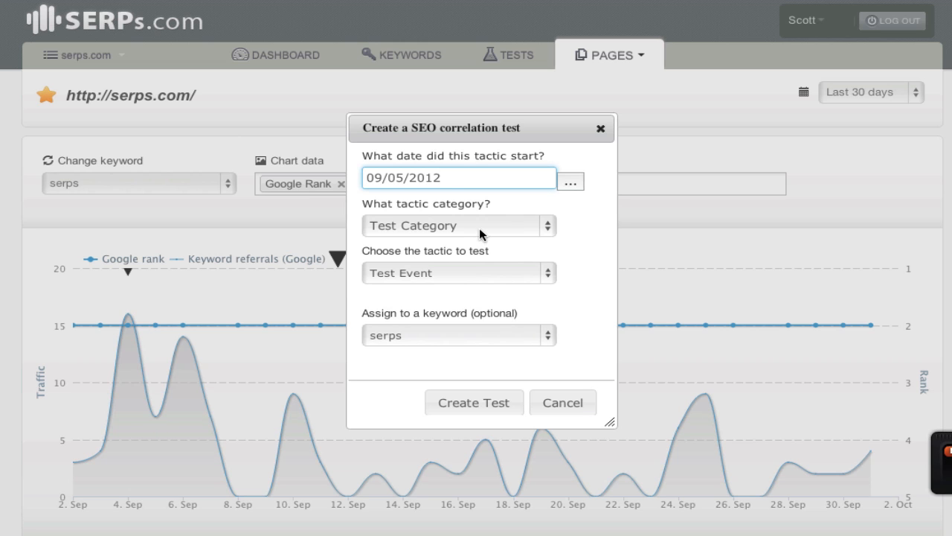
Assign the test to On-Page tactic 'Changed Title Tag' and keyword 'seo dashboard'
click(458, 226)
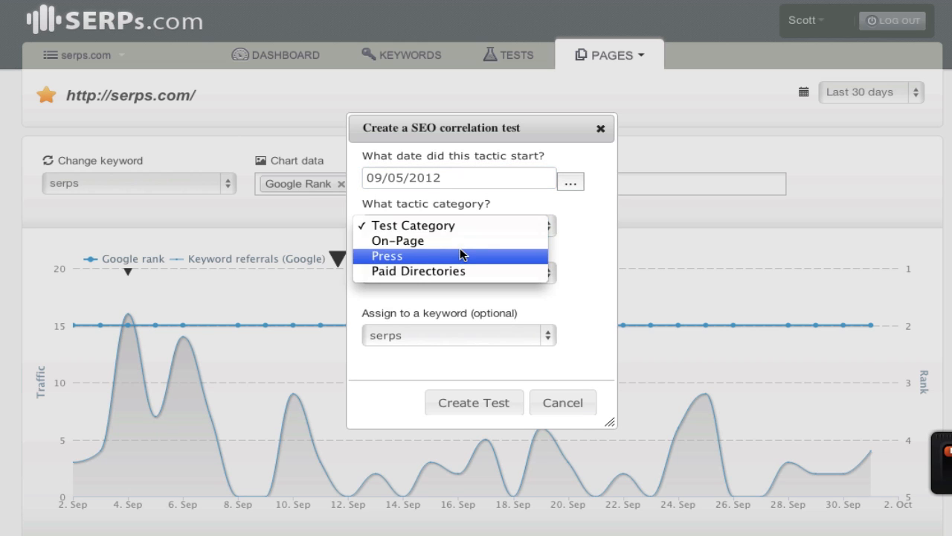
click(398, 241)
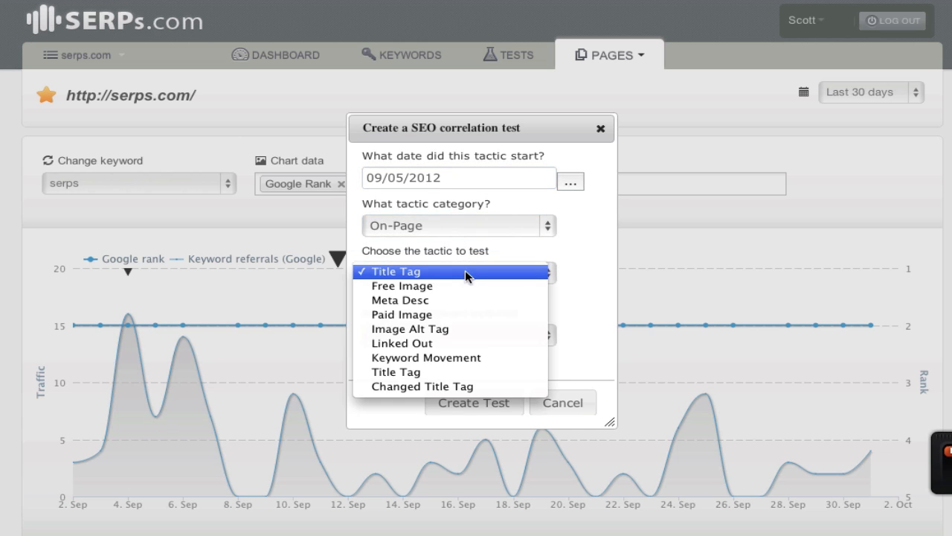
click(423, 387)
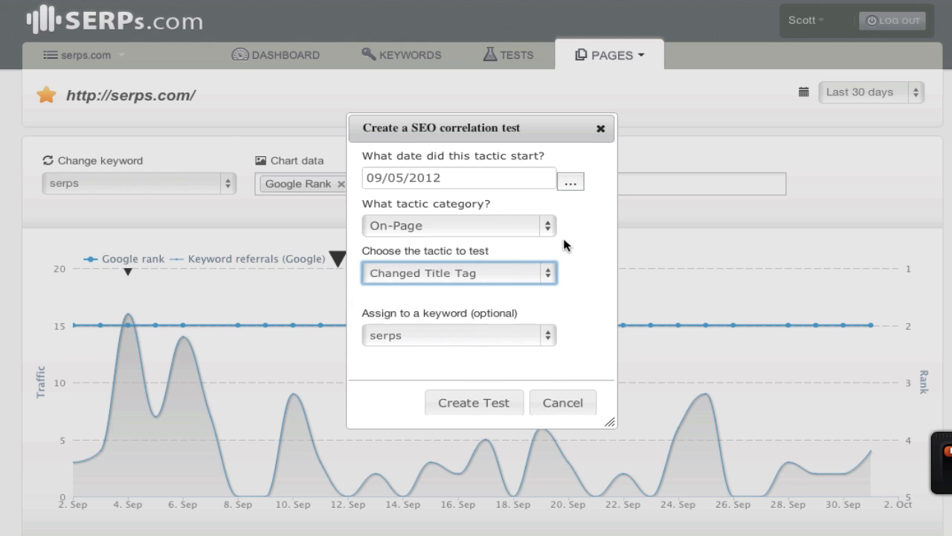
click(458, 334)
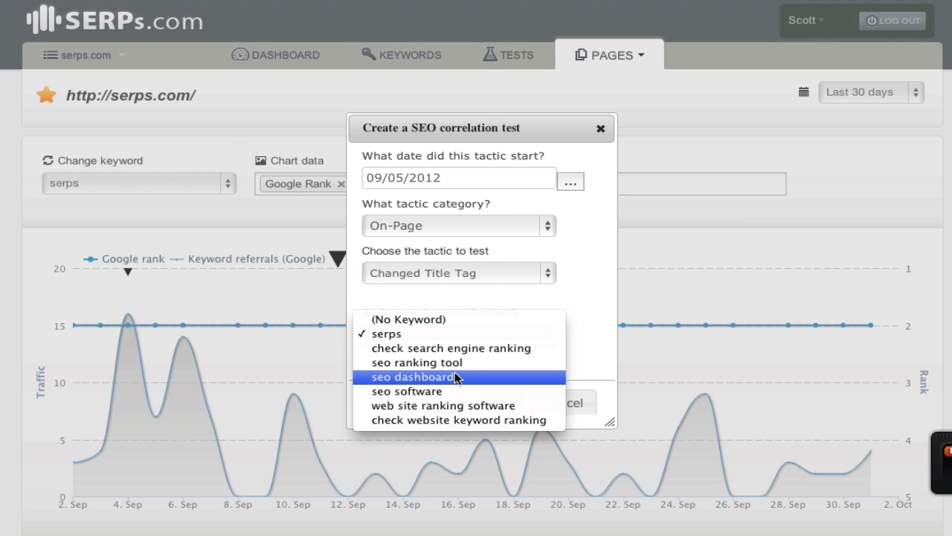
click(410, 377)
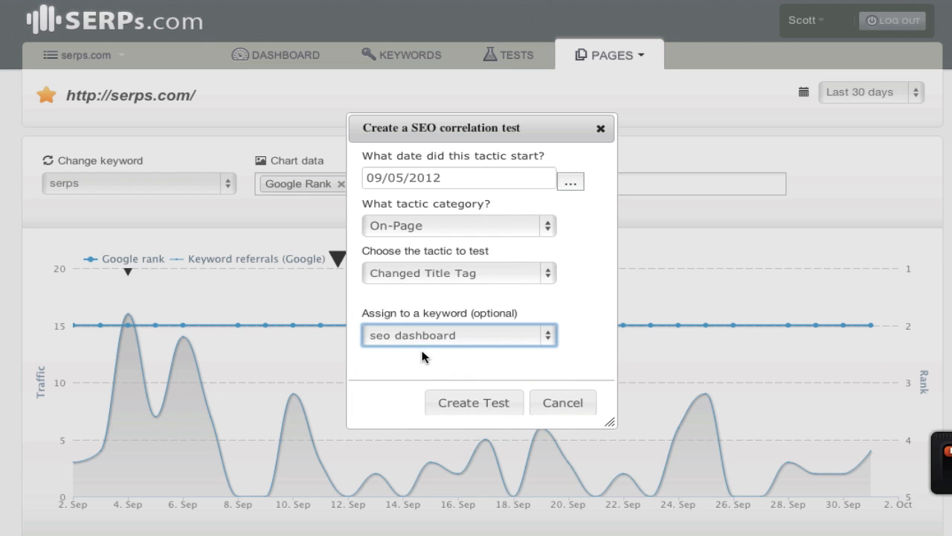
mouse_move(433, 122)
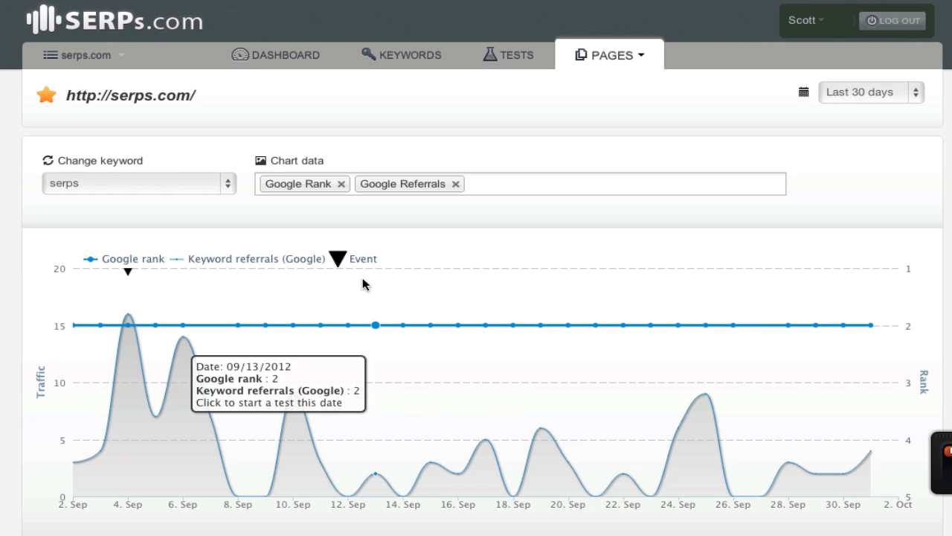
mouse_move(156, 267)
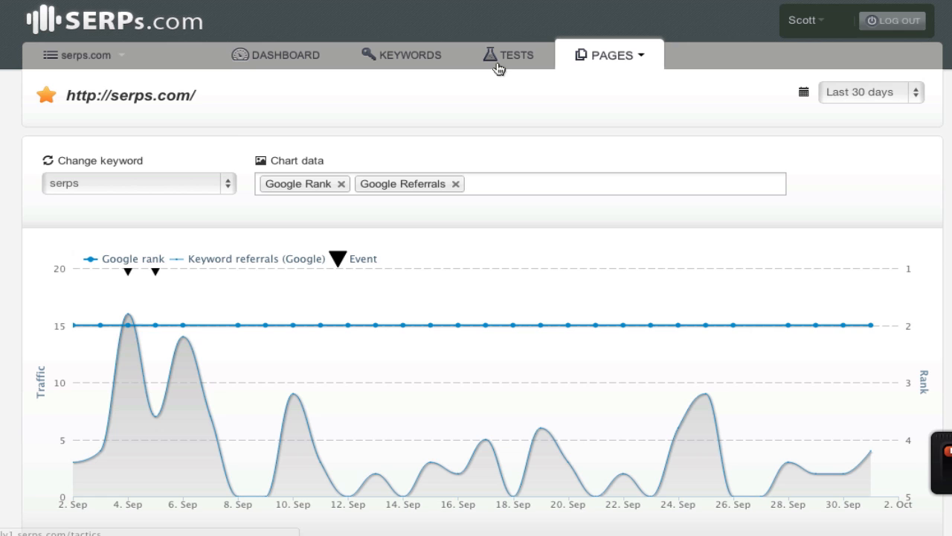
Return to Test Results showing Changed Title Tag at +331% KW organics
click(509, 53)
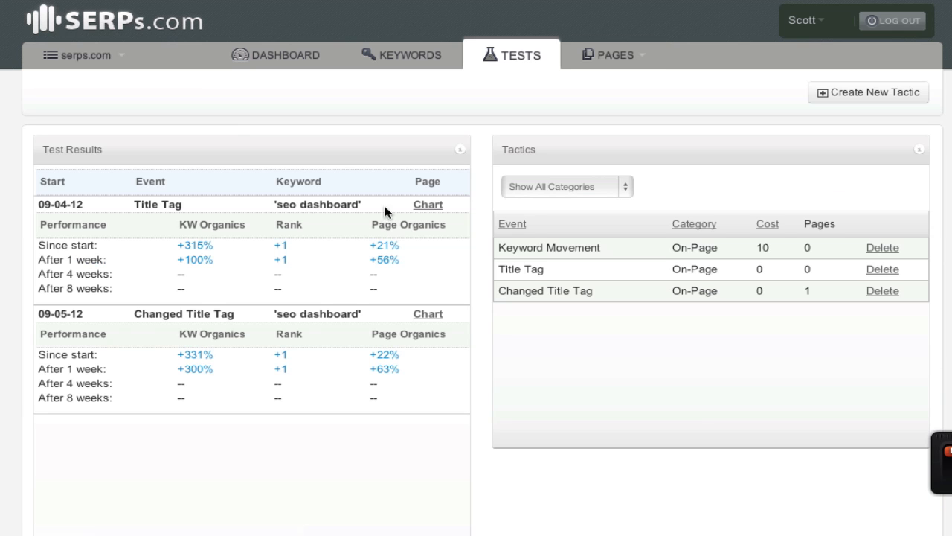
mouse_move(65, 314)
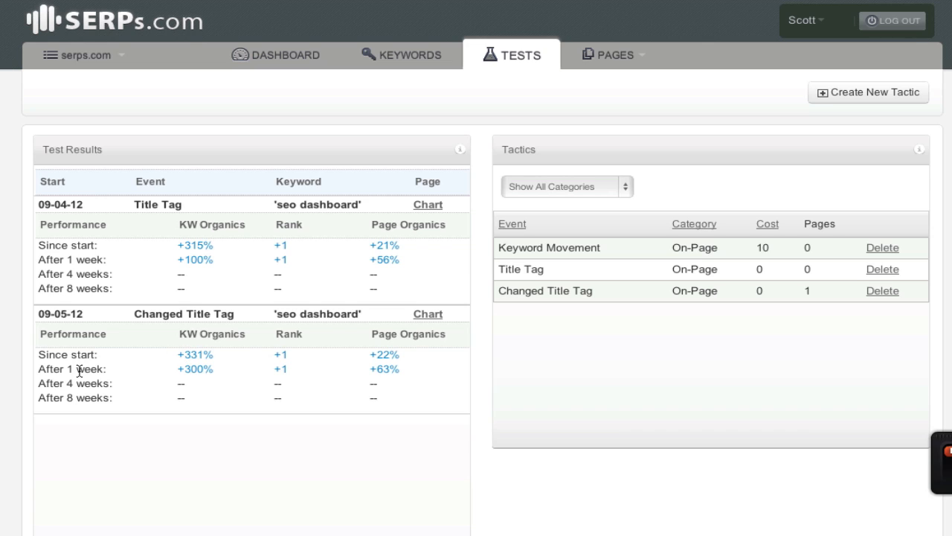
mouse_move(79, 398)
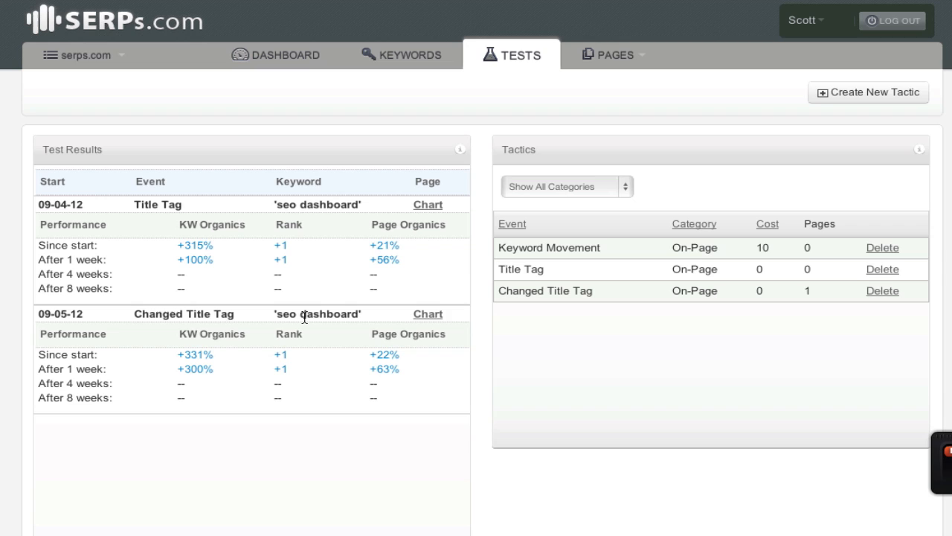
mouse_move(223, 362)
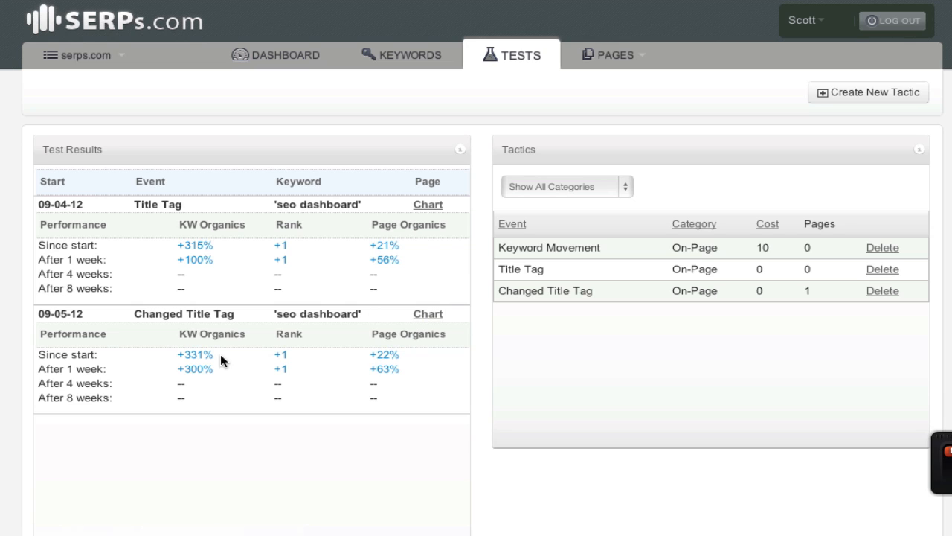
mouse_move(215, 355)
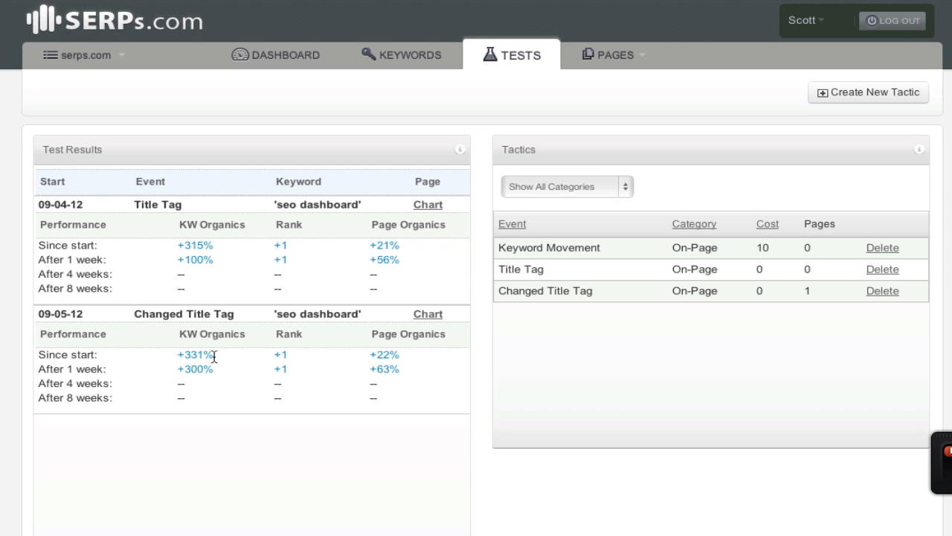
mouse_move(292, 362)
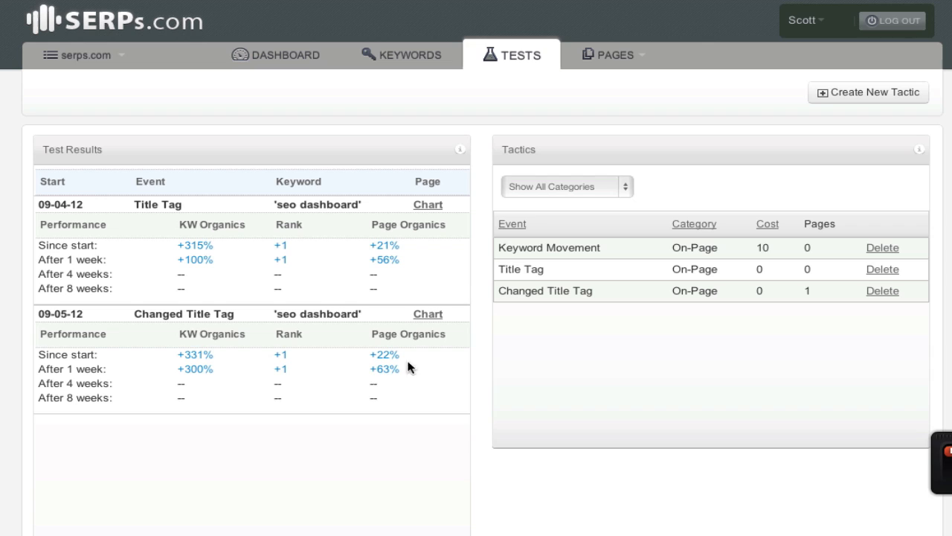
mouse_move(250, 396)
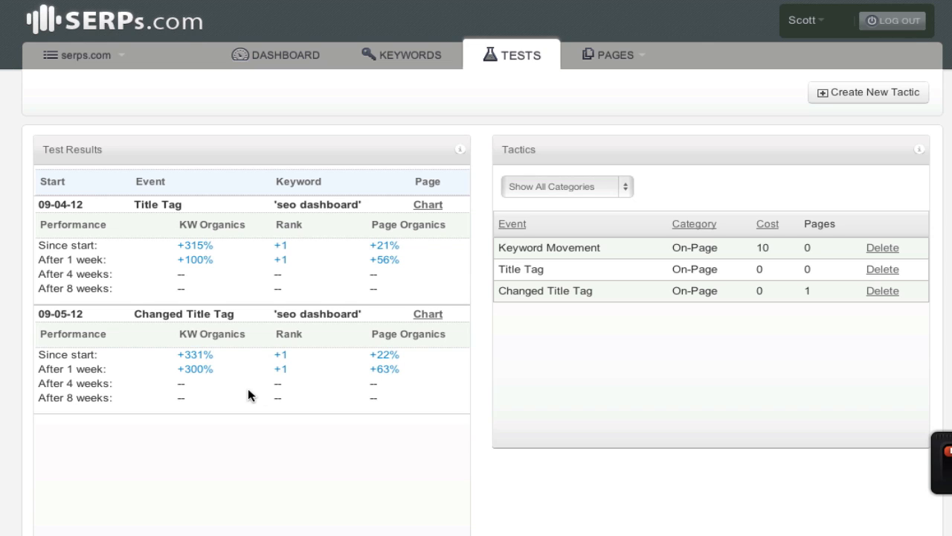
mouse_move(476, 413)
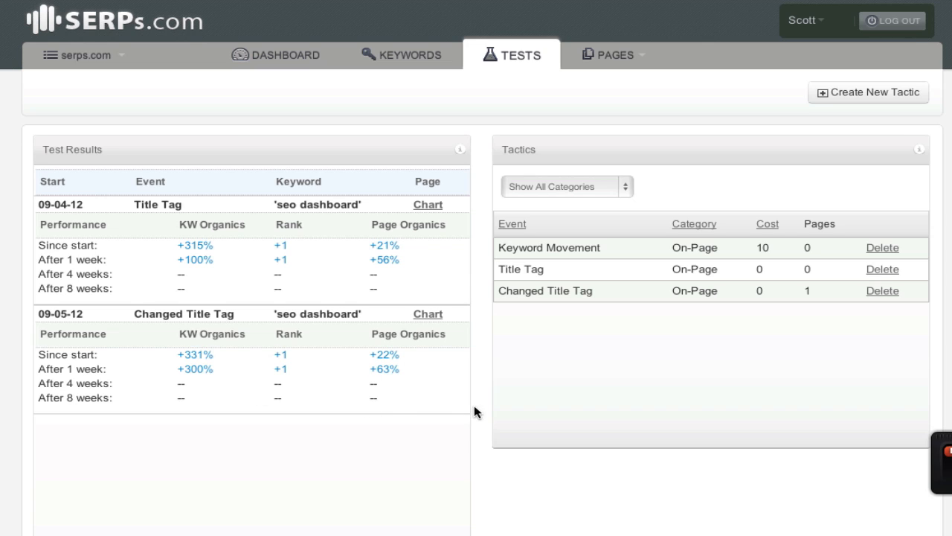